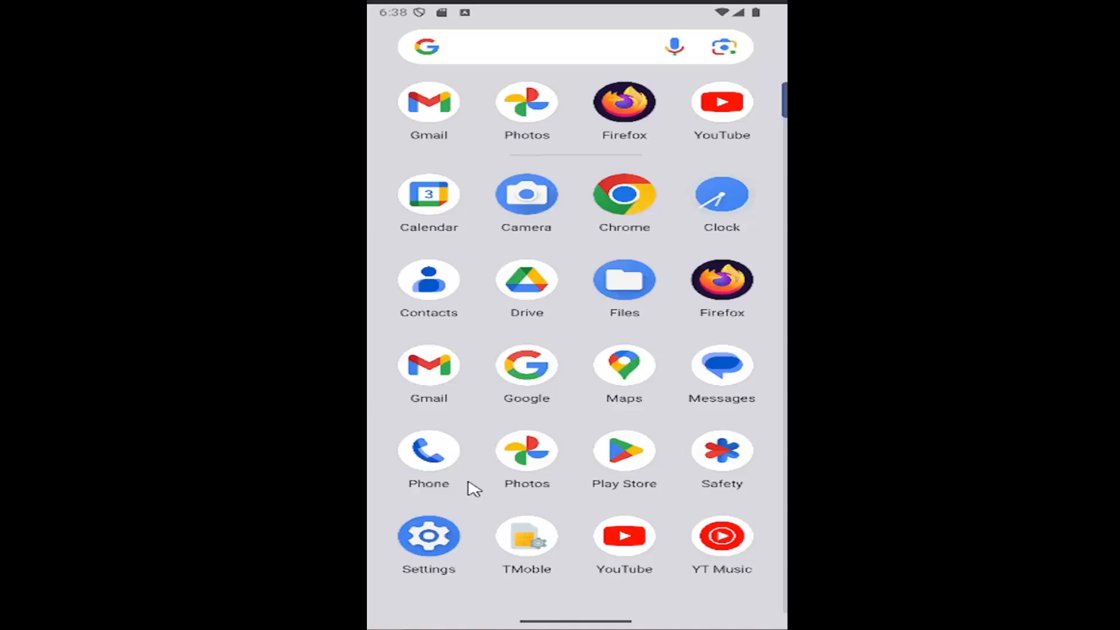
{"action": "mouse_move", "coordinate": [633, 450]}
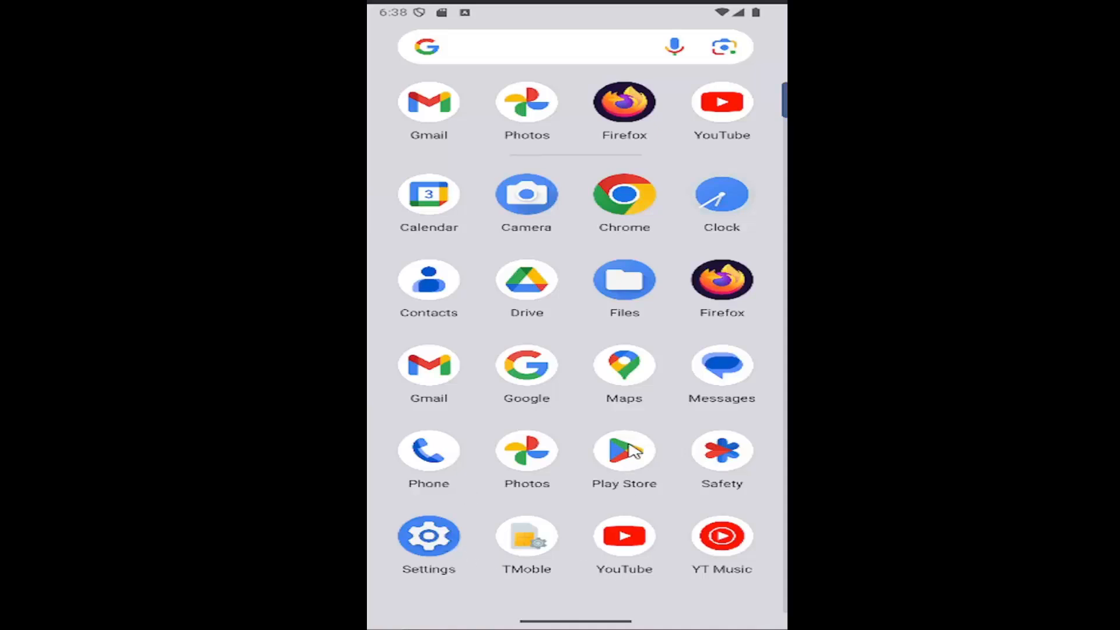
Search the Play Store for "messenger" to list results including Messenger by Meta Platforms
{"action": "left_click", "coordinate": [623, 451]}
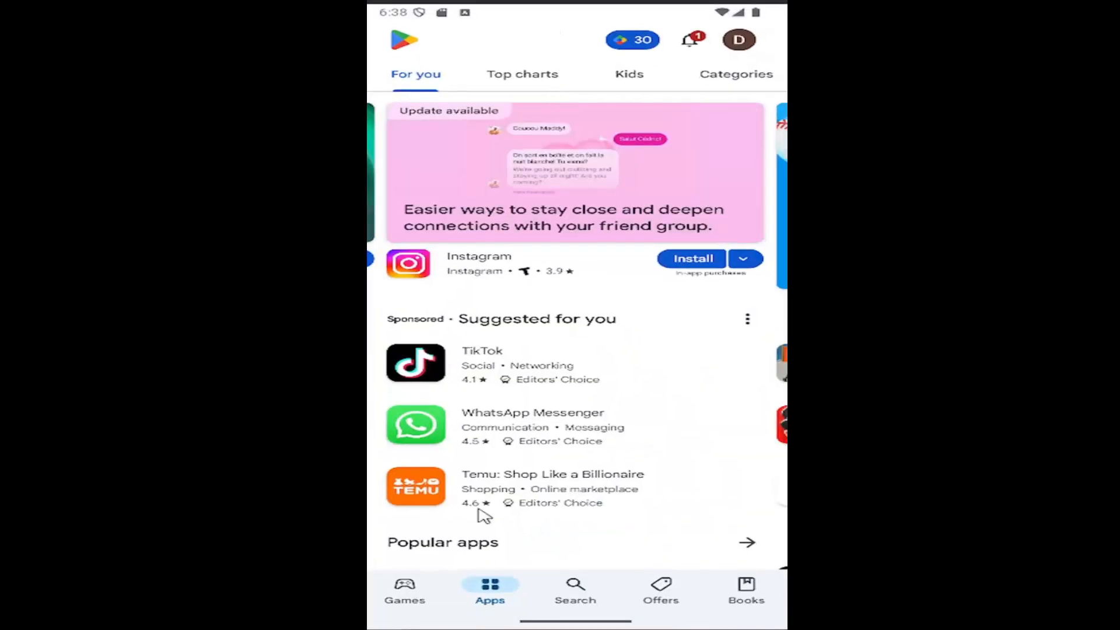
{"action": "left_click", "coordinate": [575, 589]}
{"action": "type", "text": "me"}
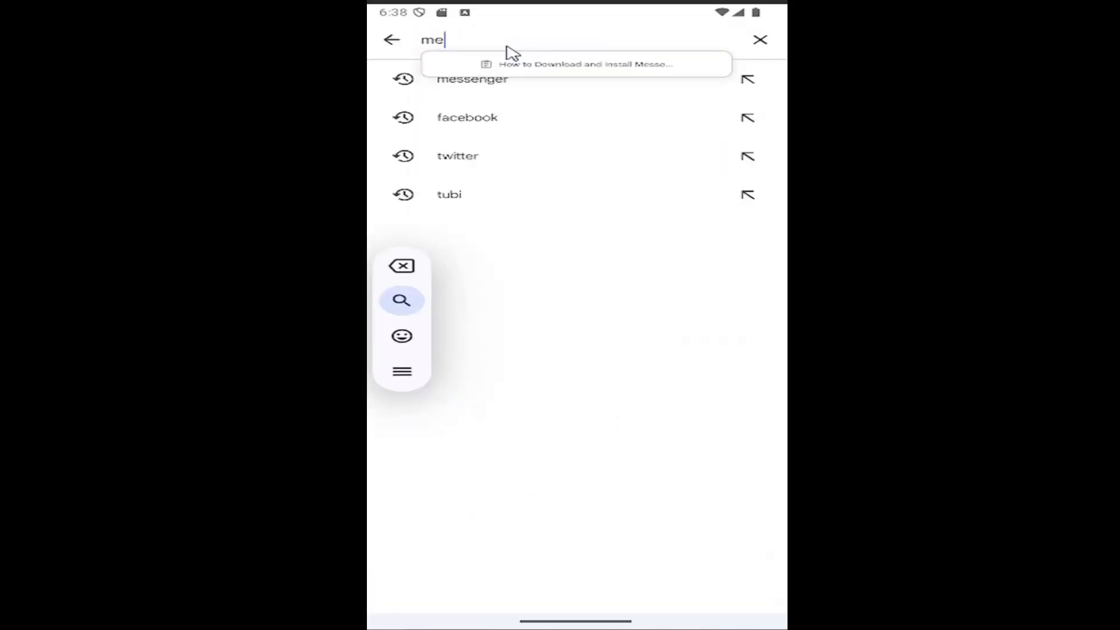
{"action": "left_click", "coordinate": [472, 78]}
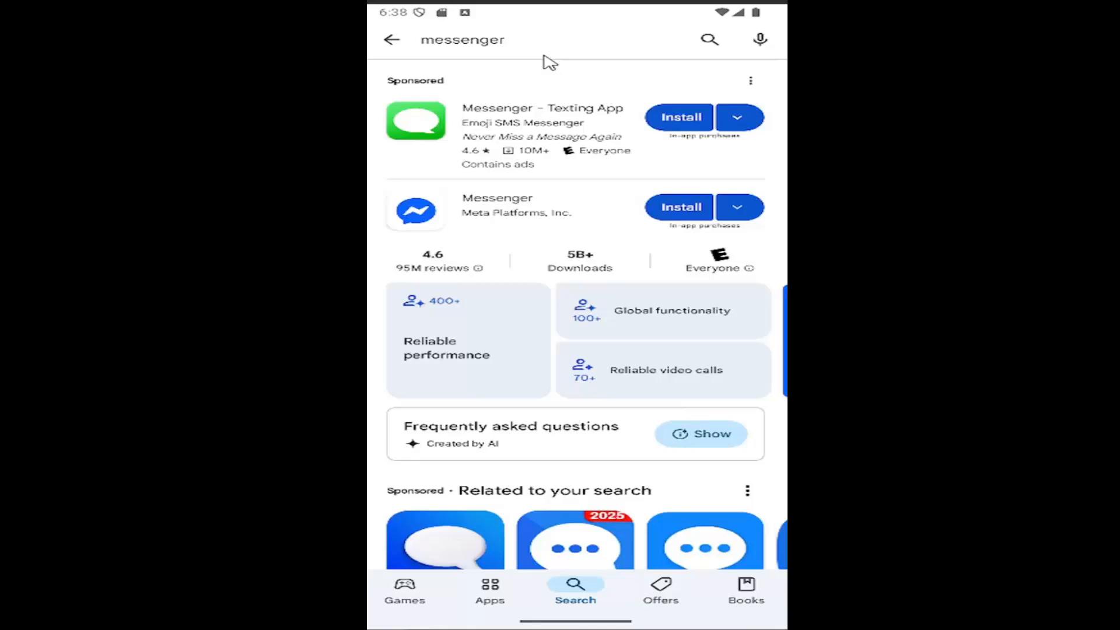
{"action": "mouse_move", "coordinate": [461, 205]}
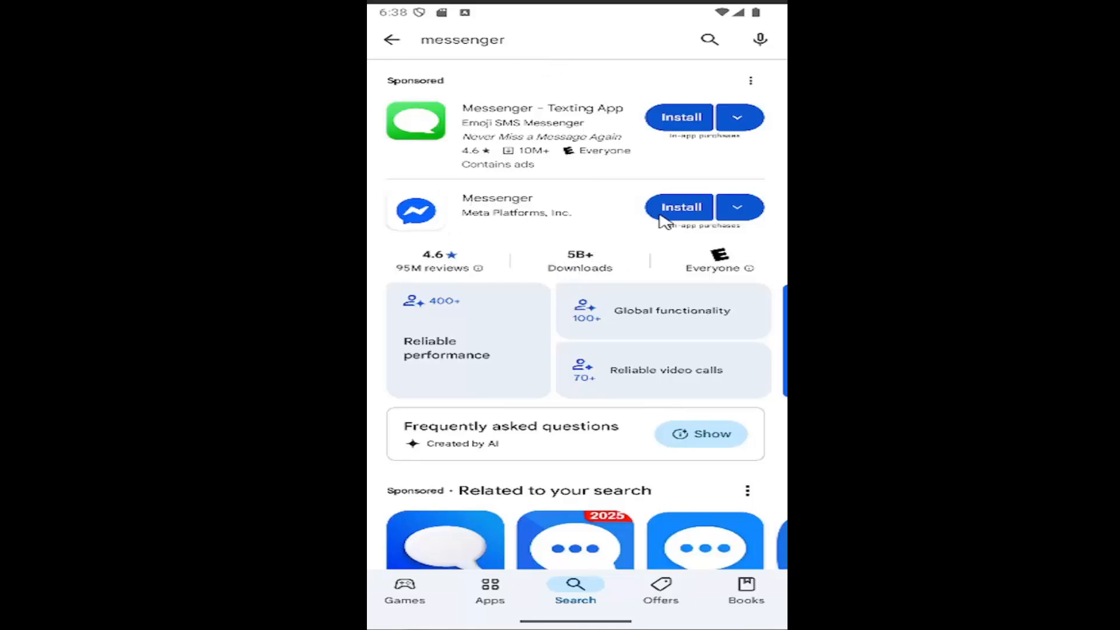
Install Messenger by Meta Platforms and launch it to its splash screen
{"action": "left_click", "coordinate": [680, 206]}
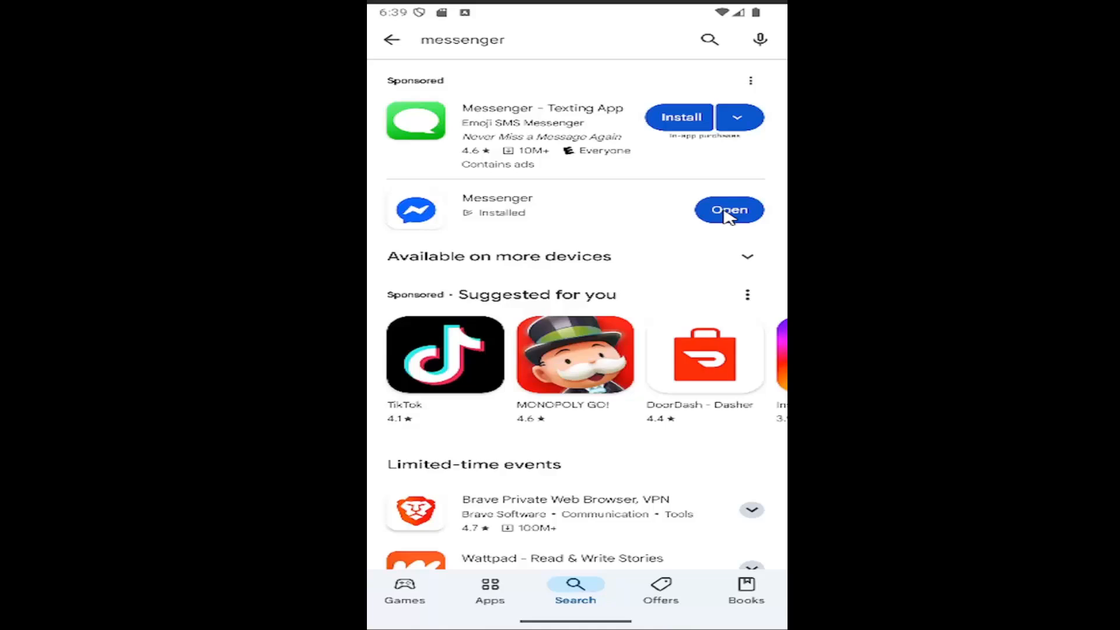
{"action": "left_click", "coordinate": [728, 209]}
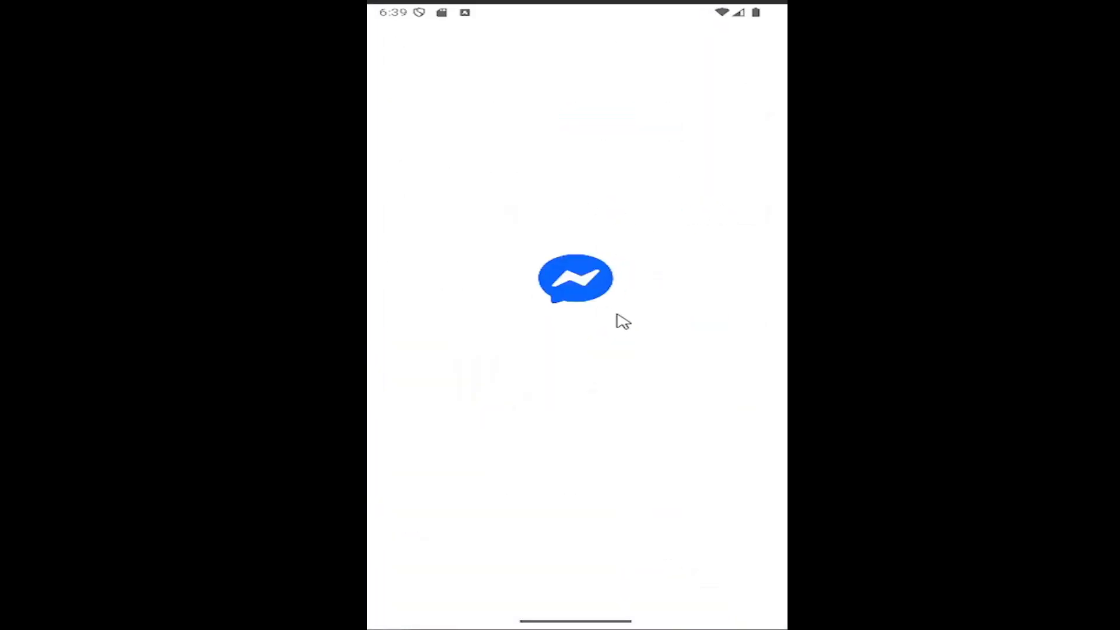